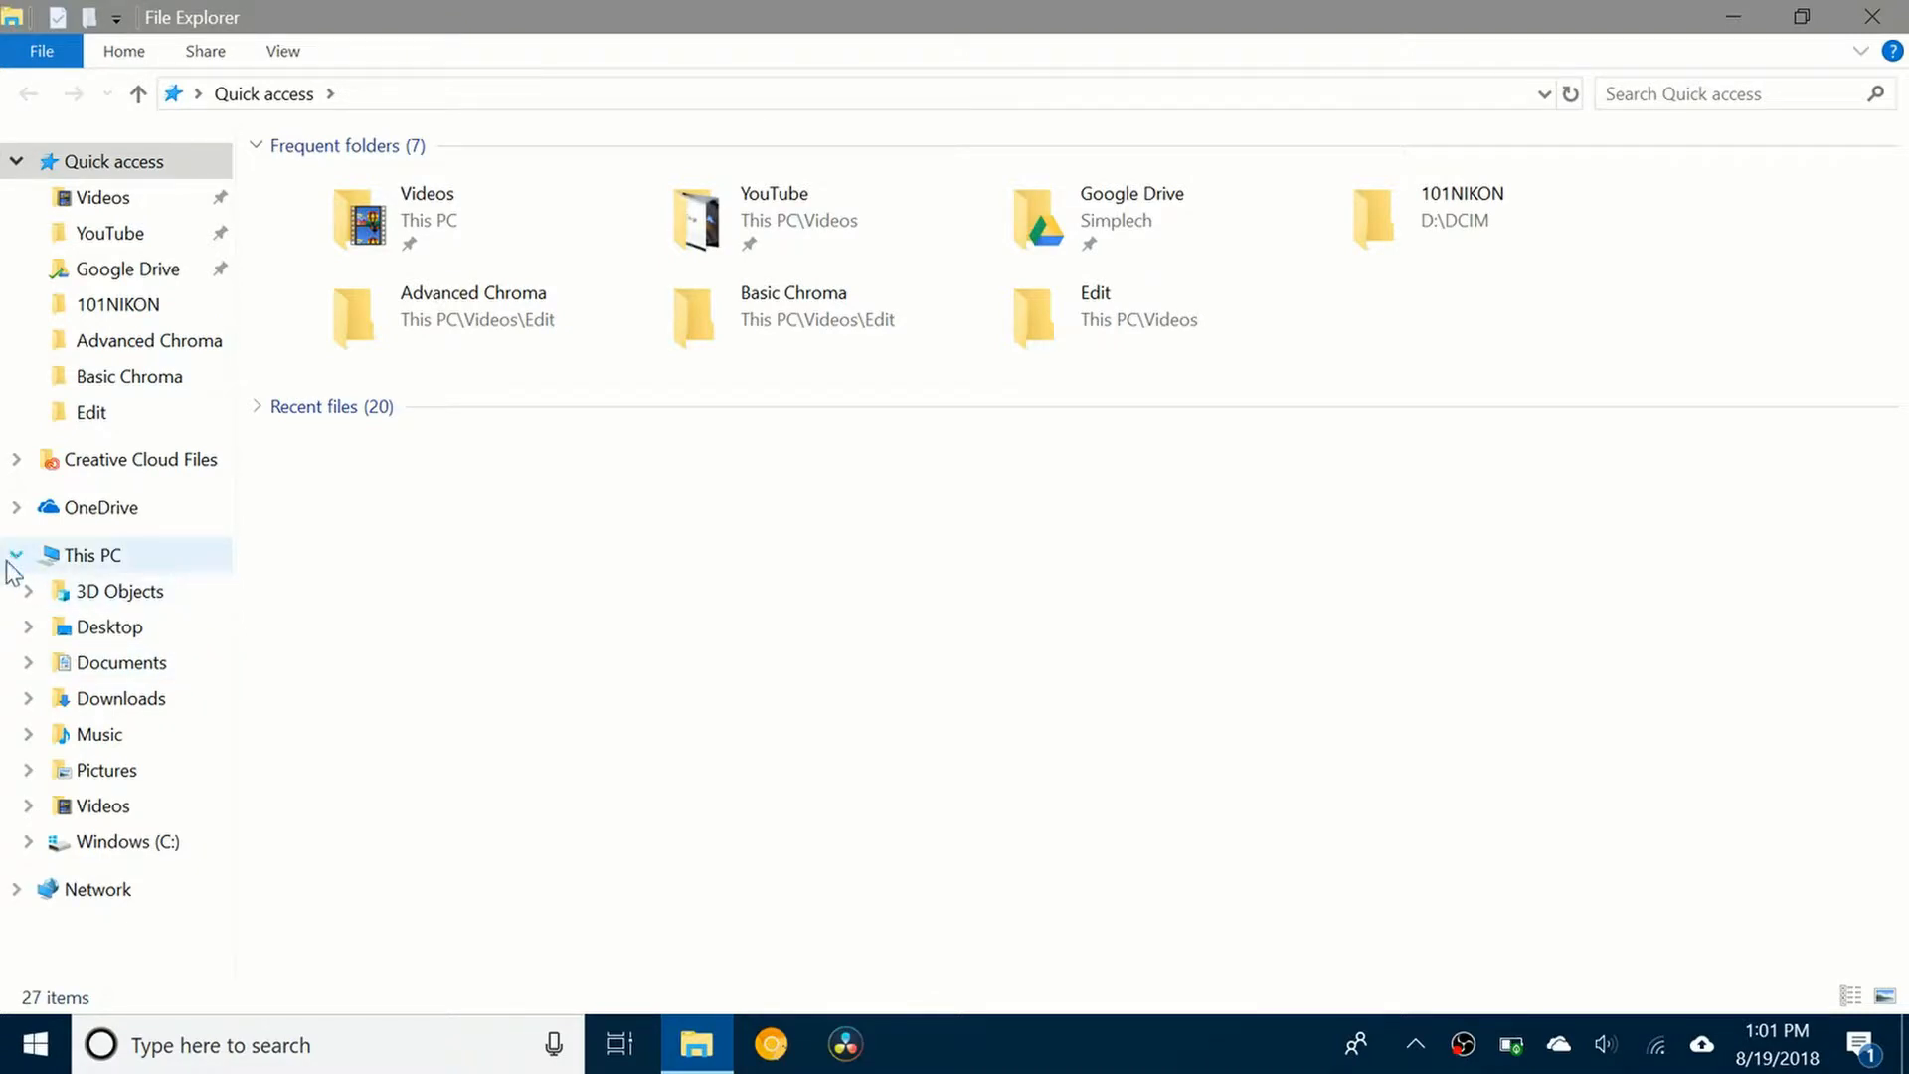
Collapse This PC in the navigation pane, leaving only top-level sections
{"action": "left_click", "coordinate": [16, 554]}
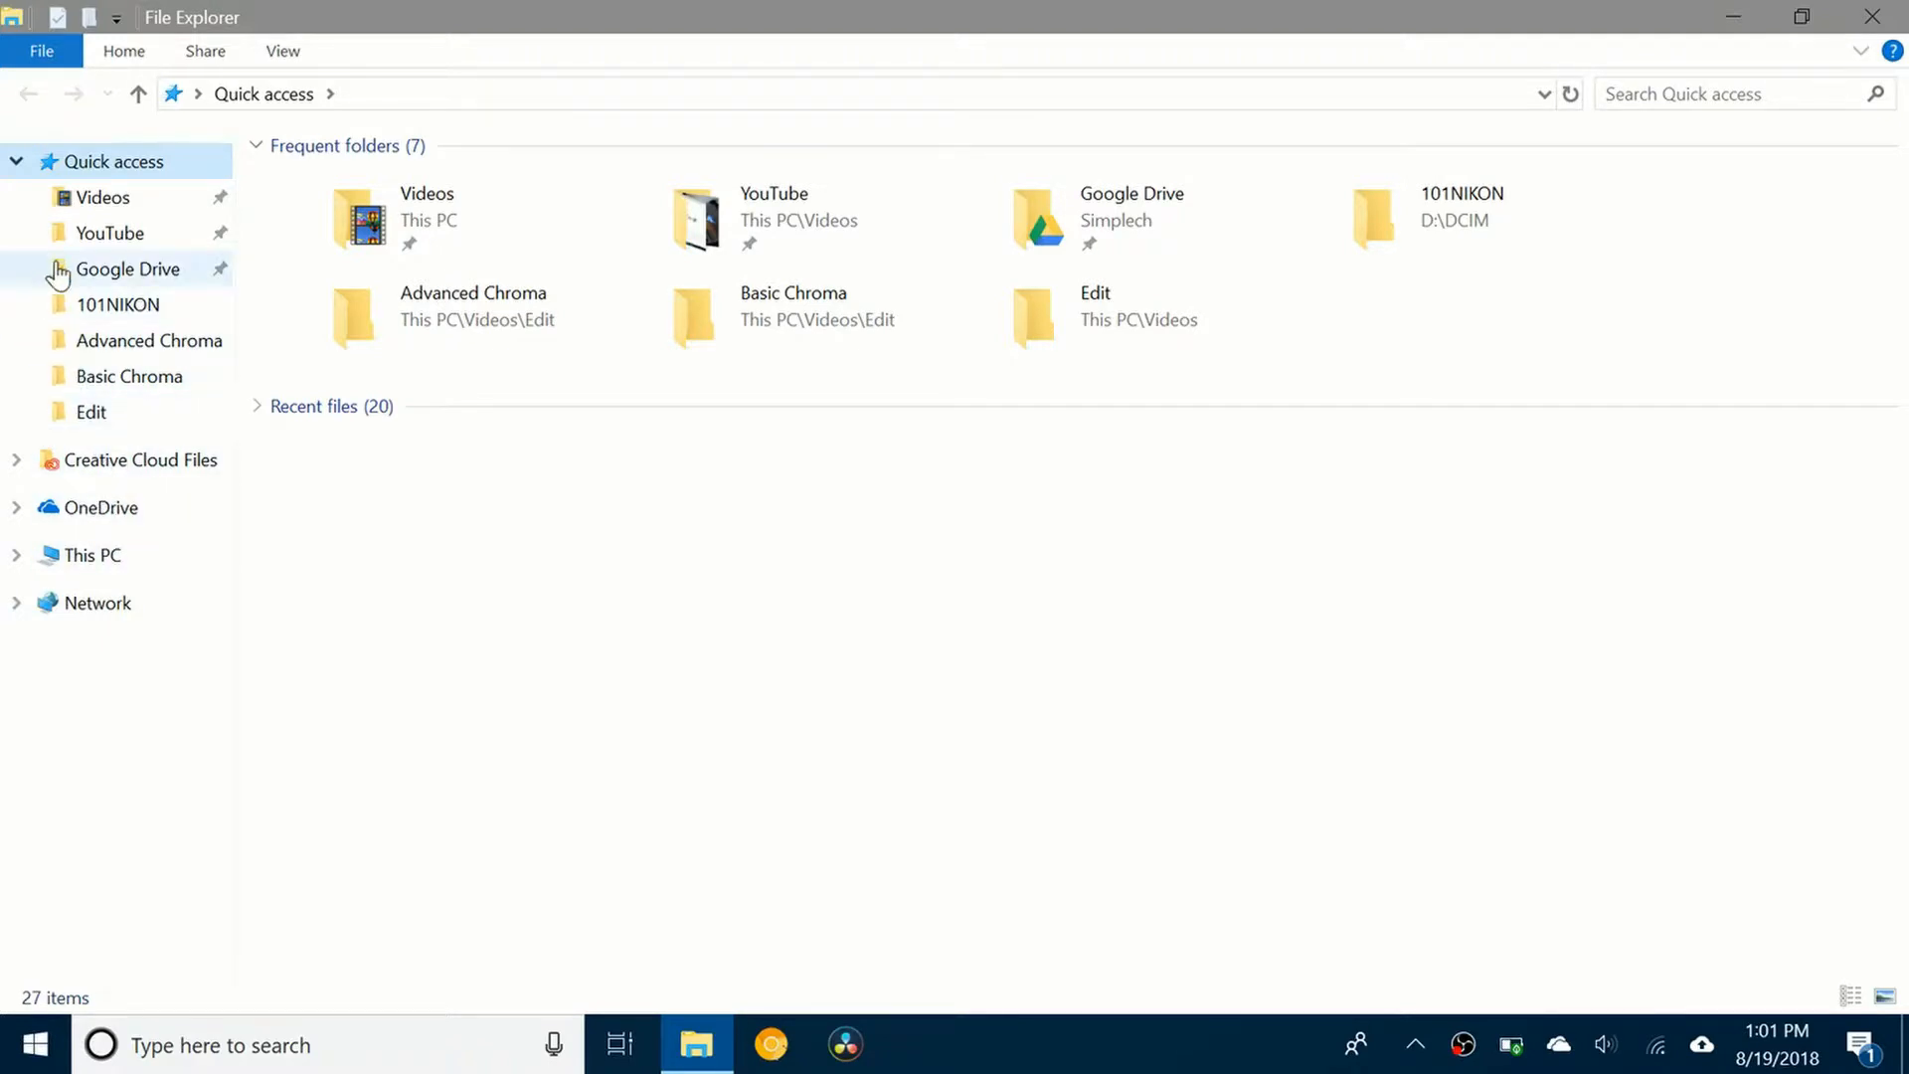
{"action": "mouse_move", "coordinate": [99, 446]}
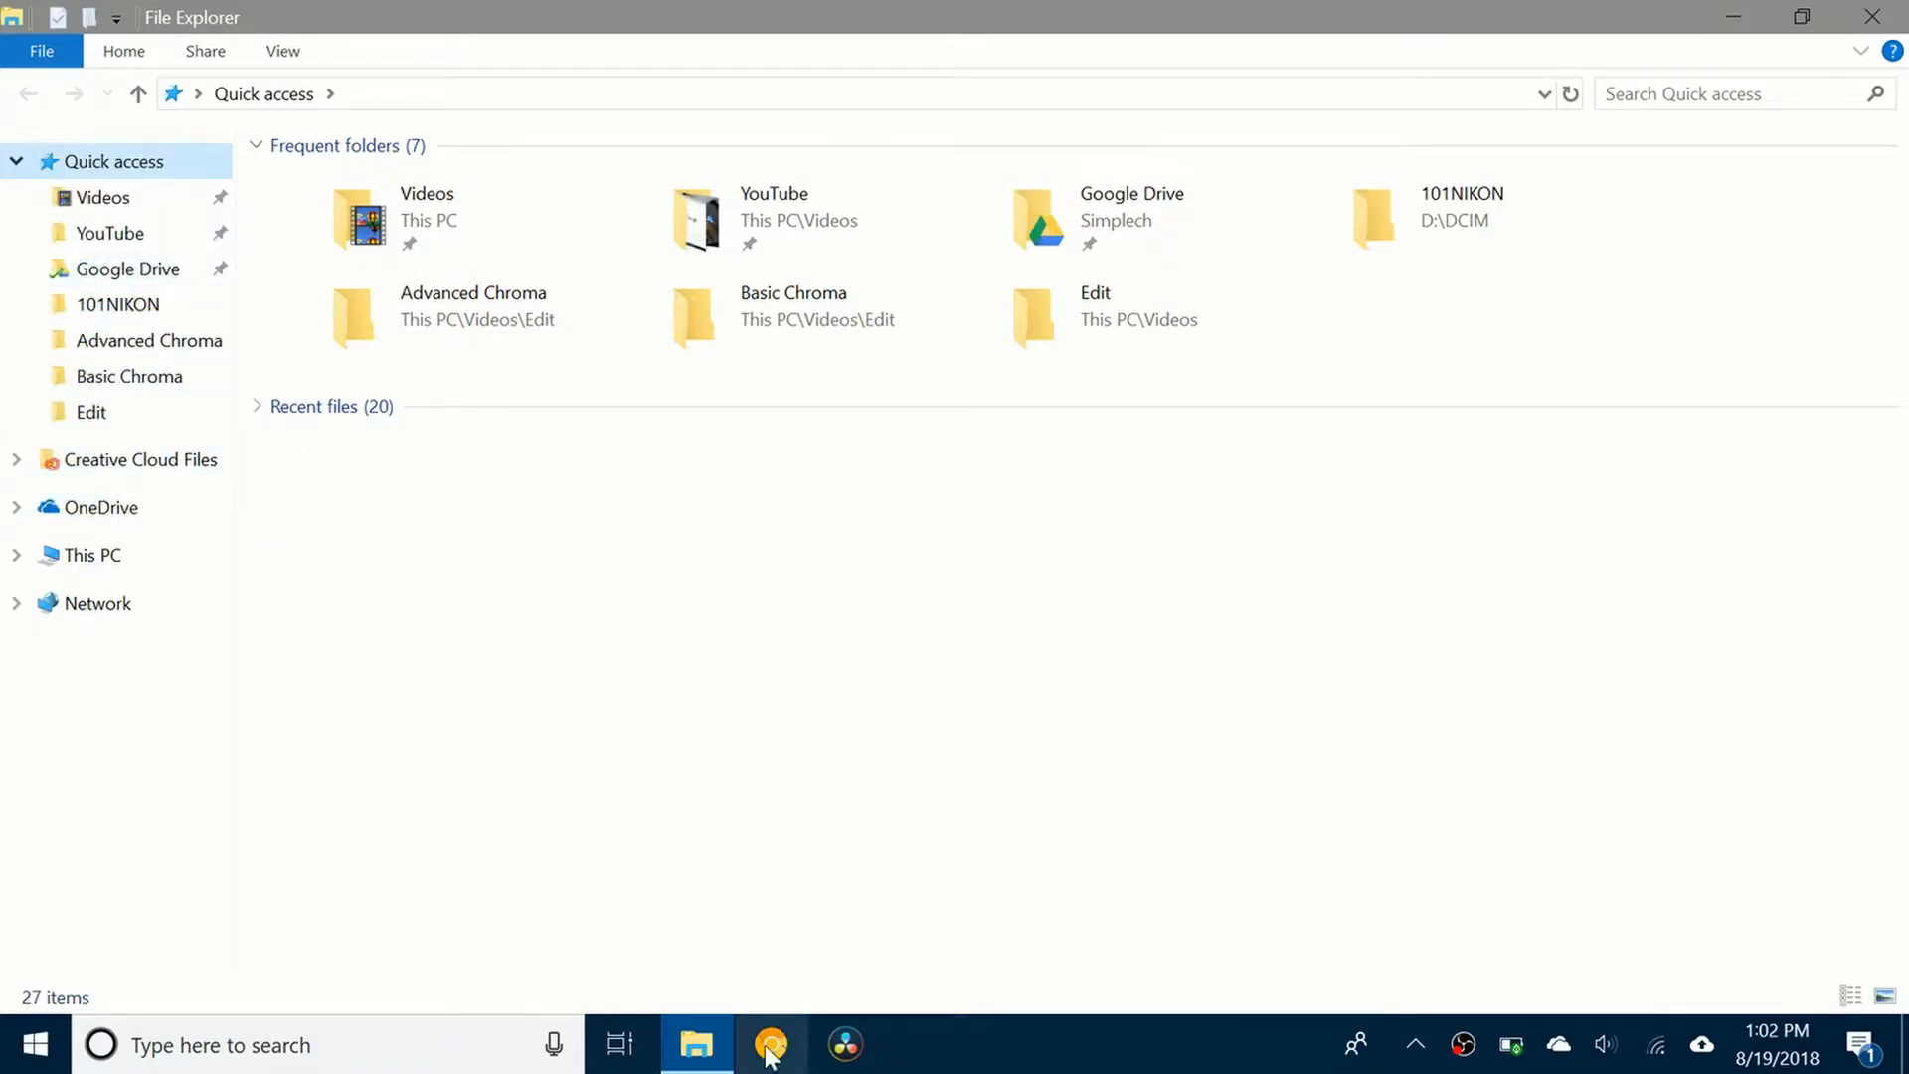
Switch to the Ten Forums tutorial in Chrome and scroll to Option One's BAT-file steps
{"action": "left_click", "coordinate": [771, 1045]}
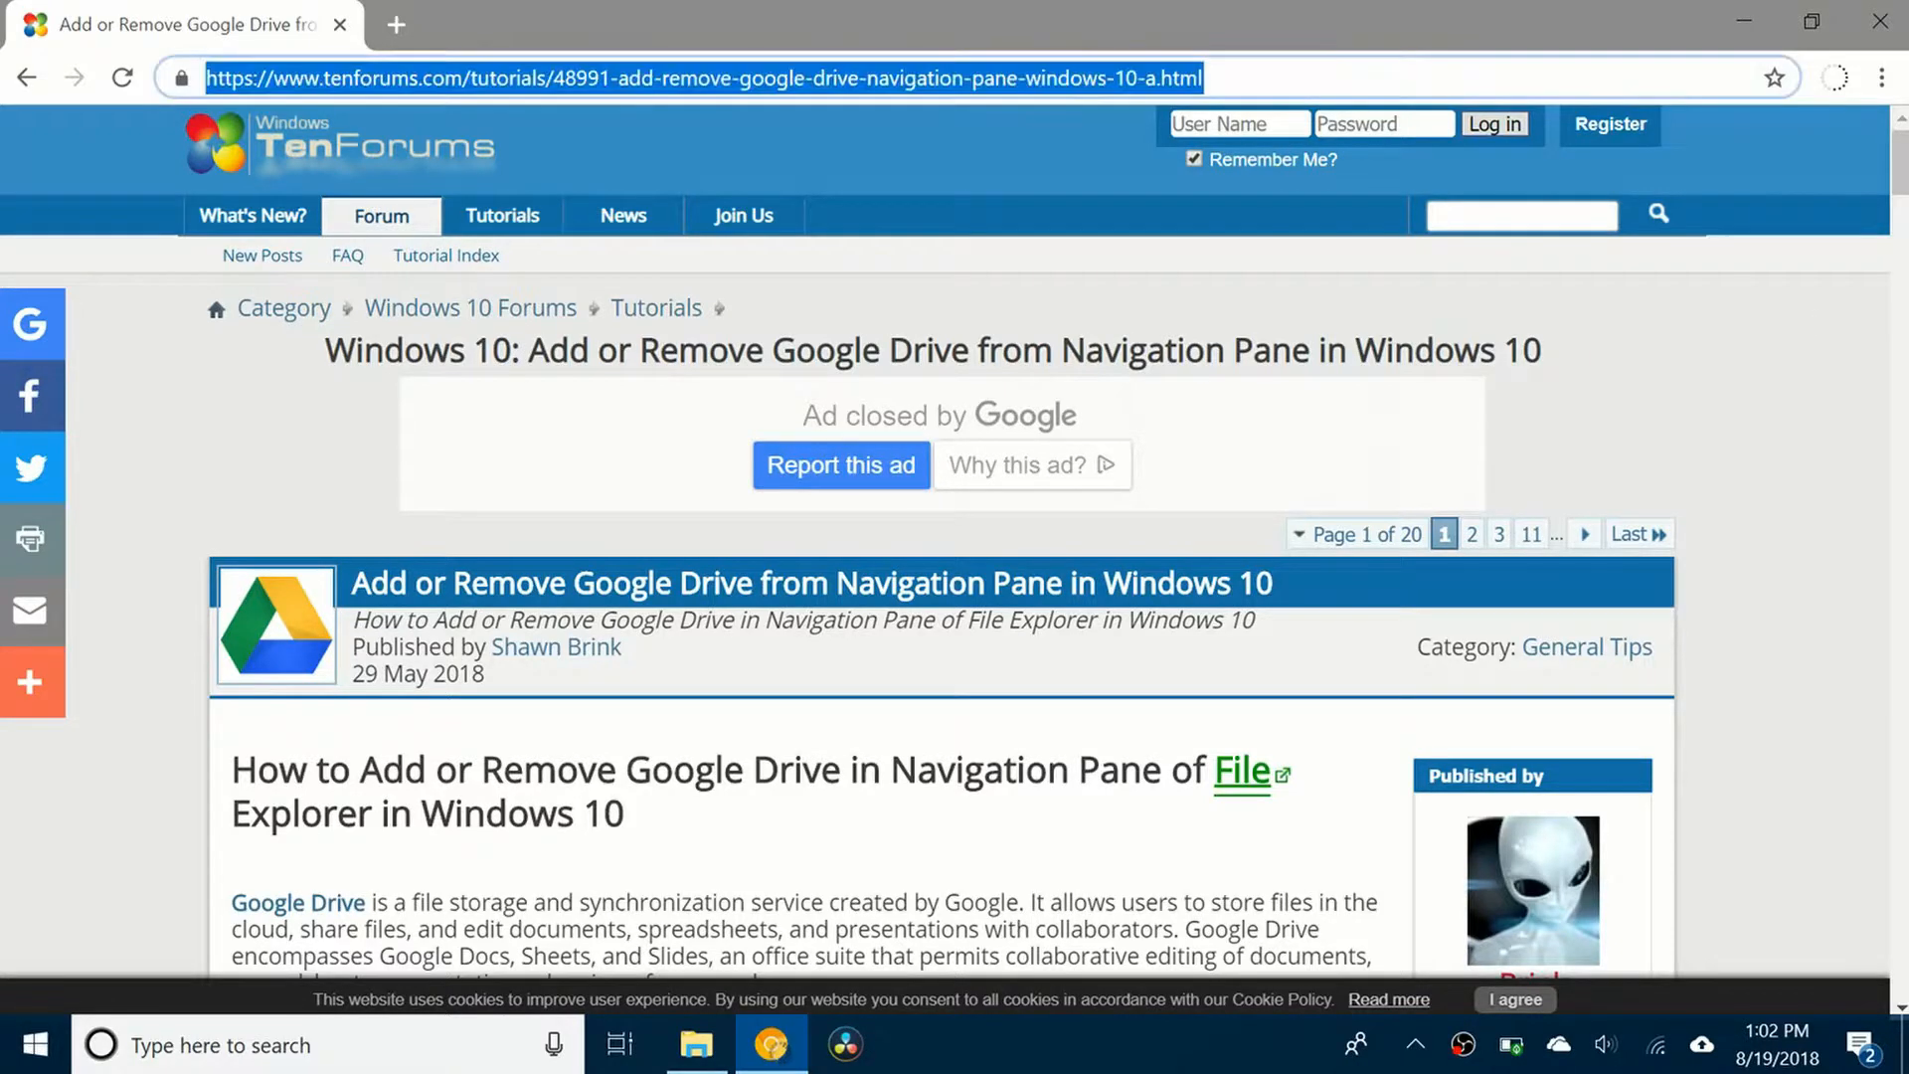
{"action": "mouse_move", "coordinate": [1750, 748]}
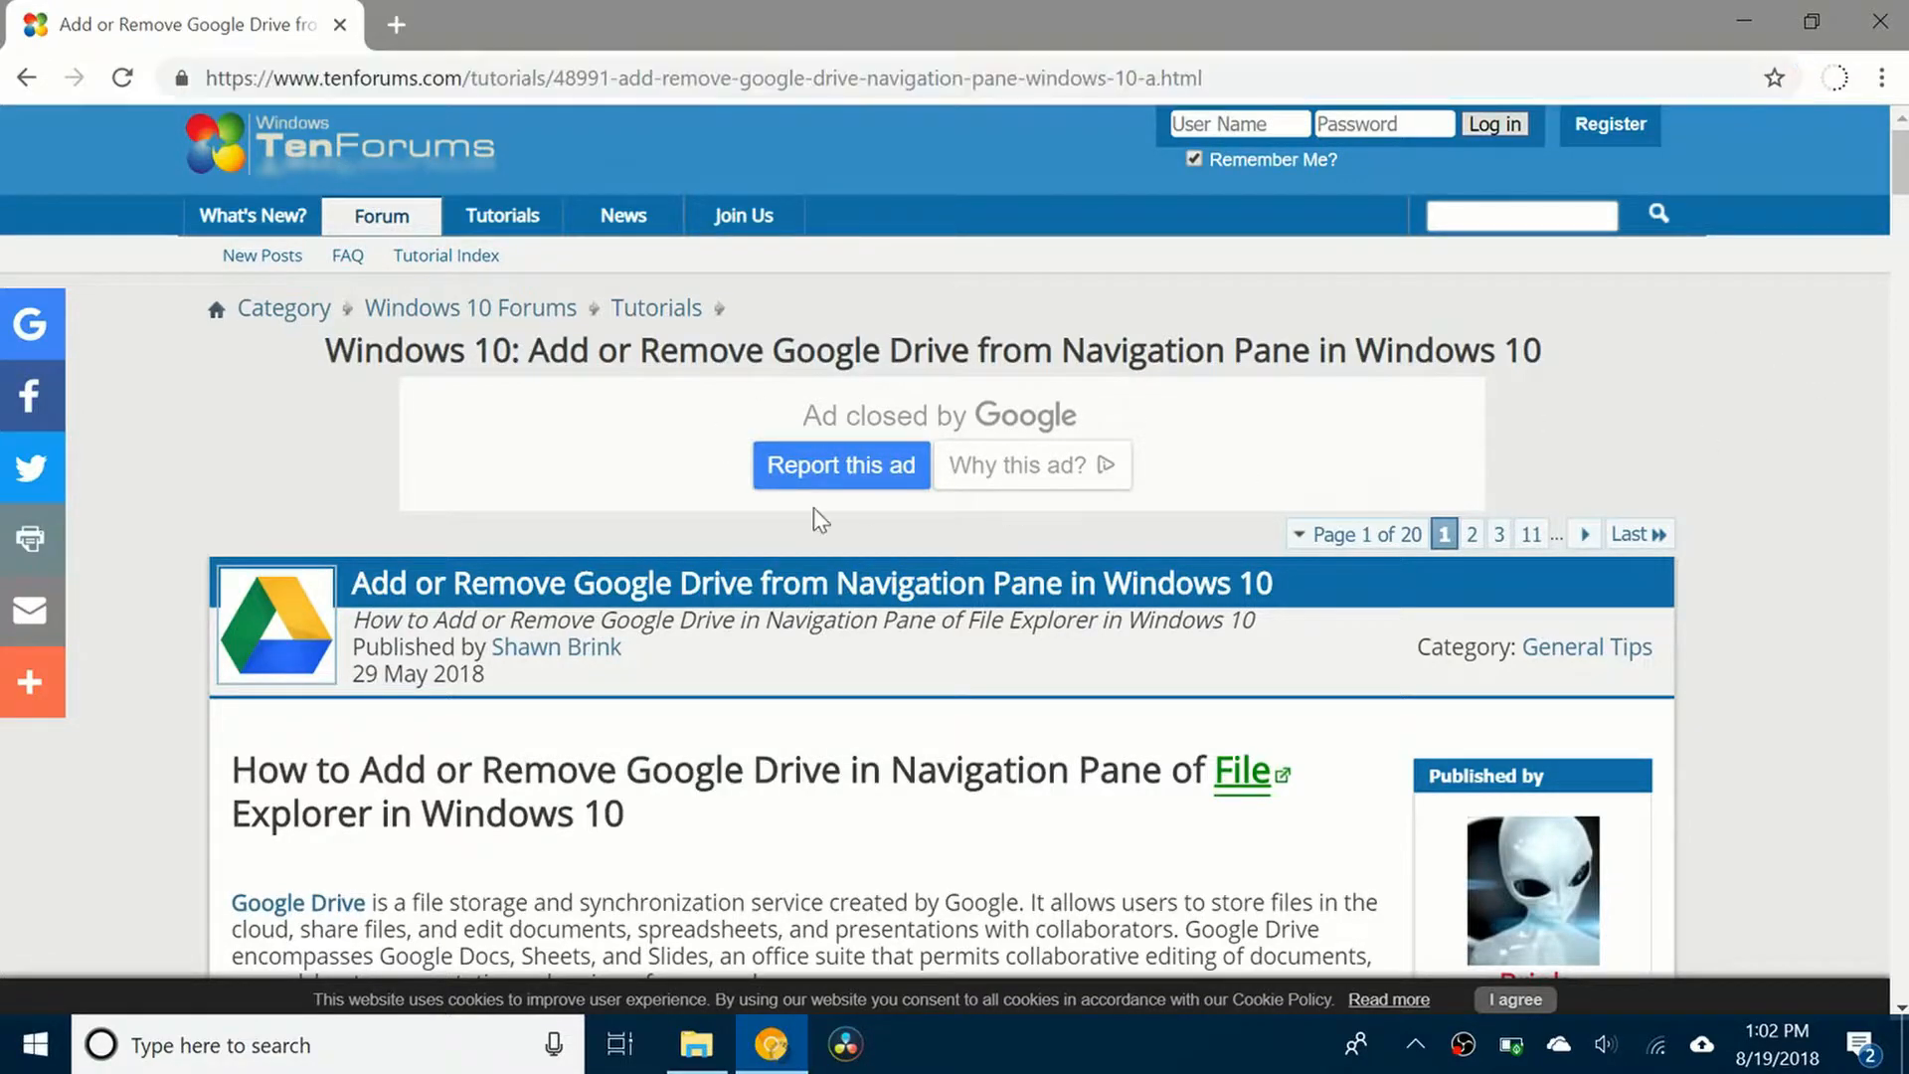
{"action": "scroll", "scroll_direction": "down", "scroll_amount": 3}
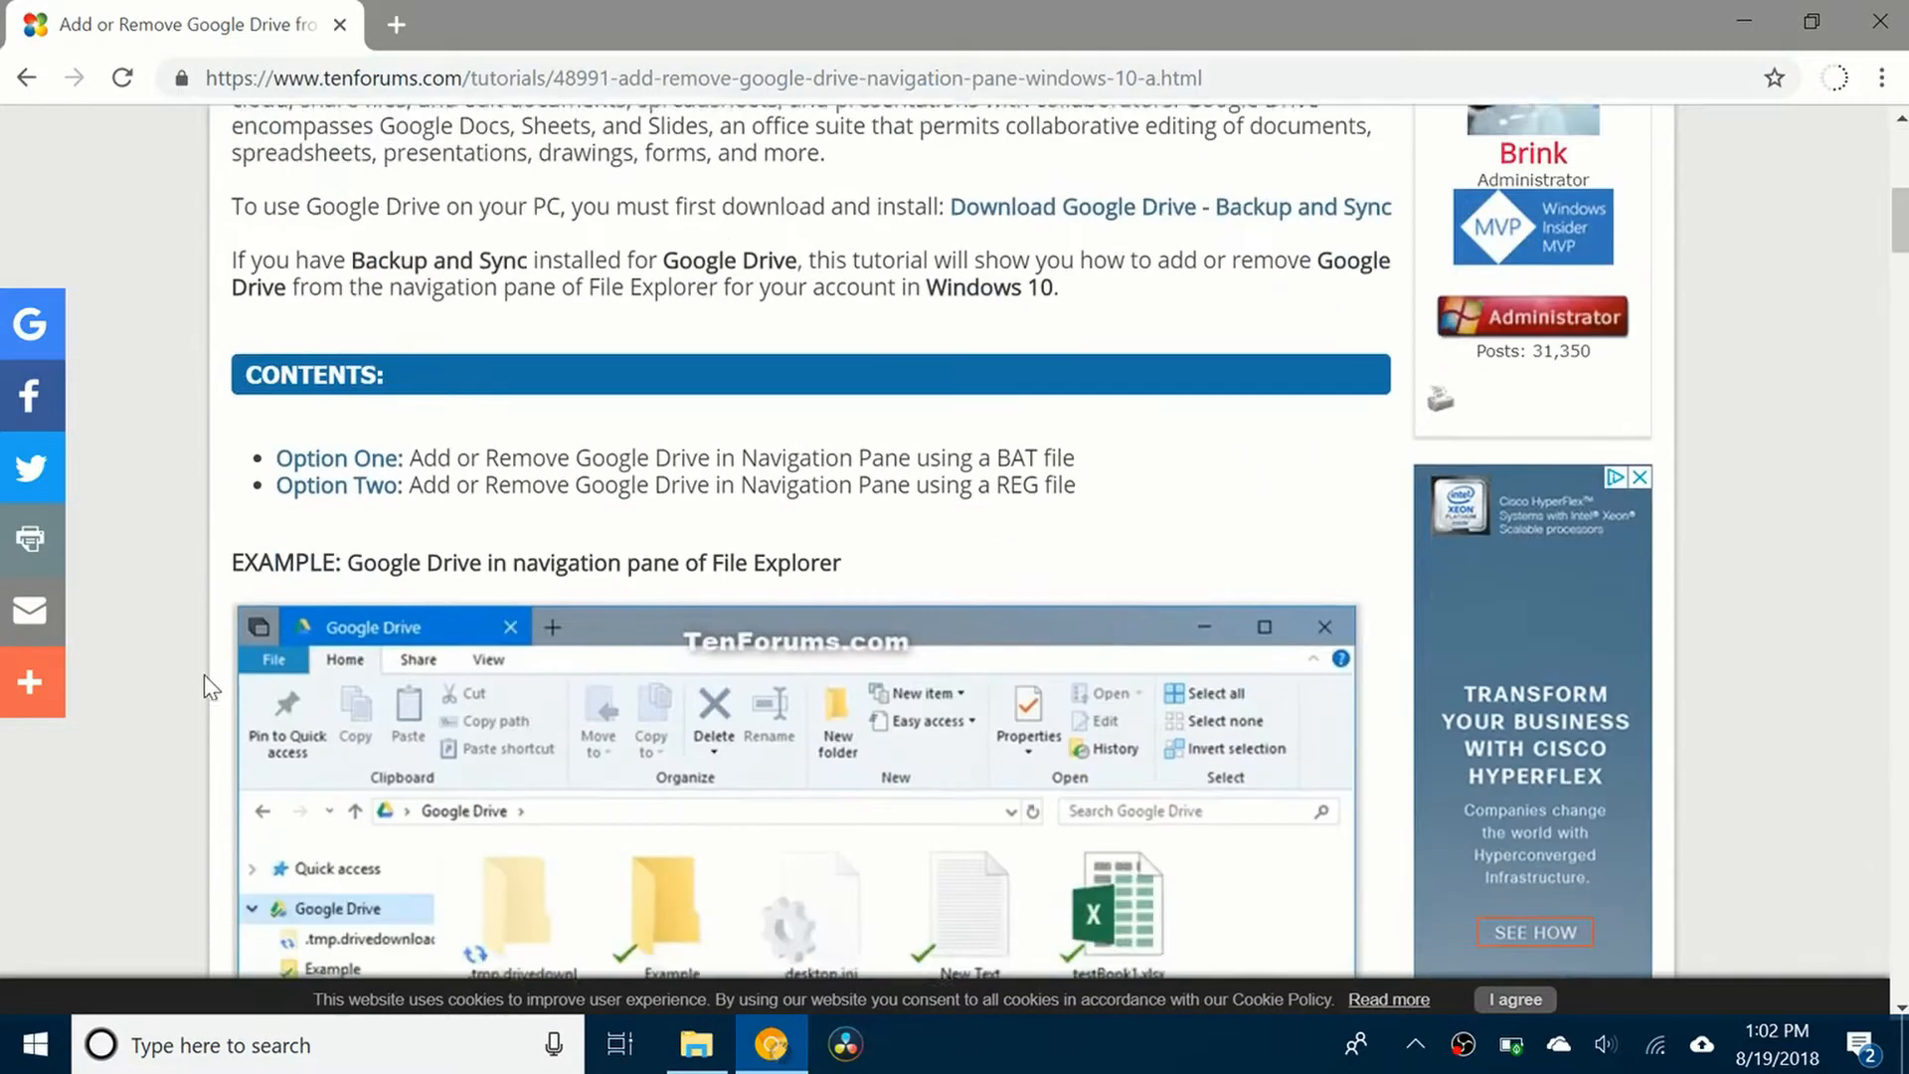
{"action": "scroll", "scroll_direction": "down", "scroll_amount": 3}
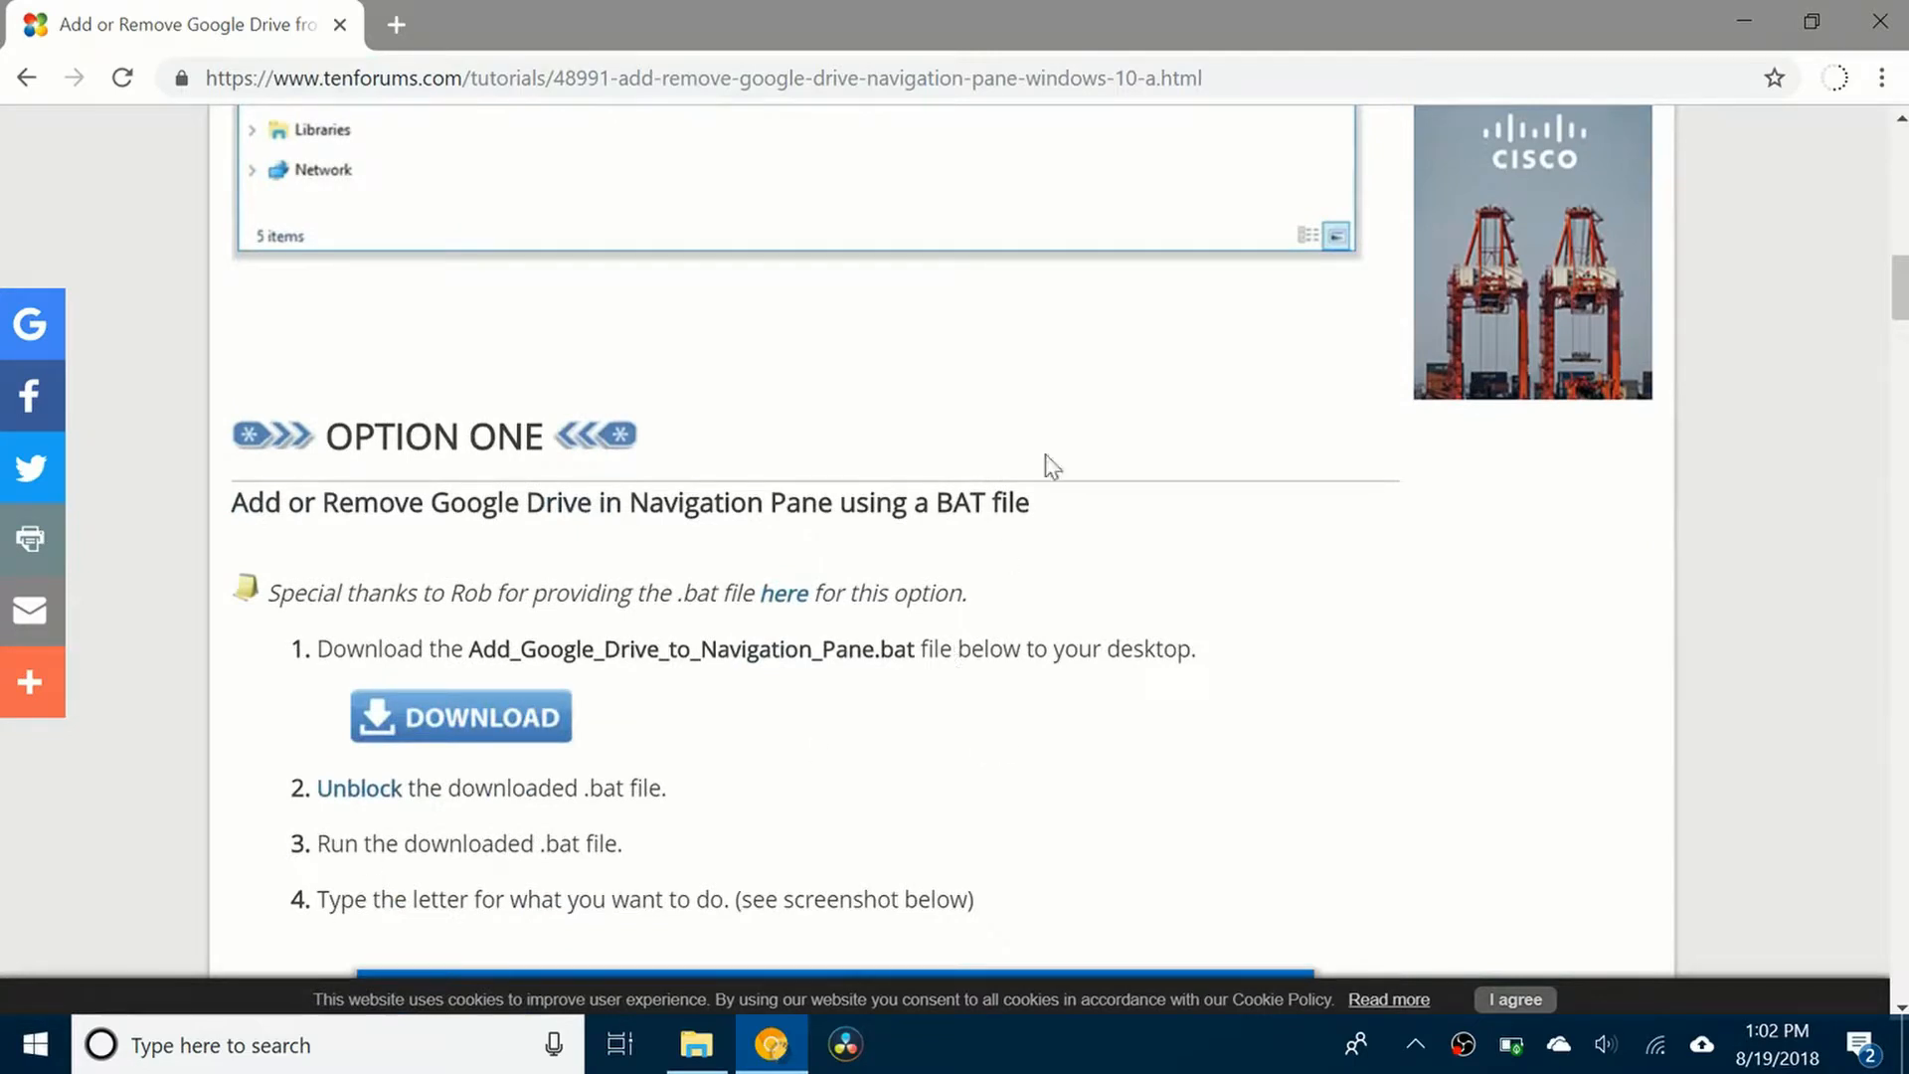
{"action": "mouse_move", "coordinate": [625, 742]}
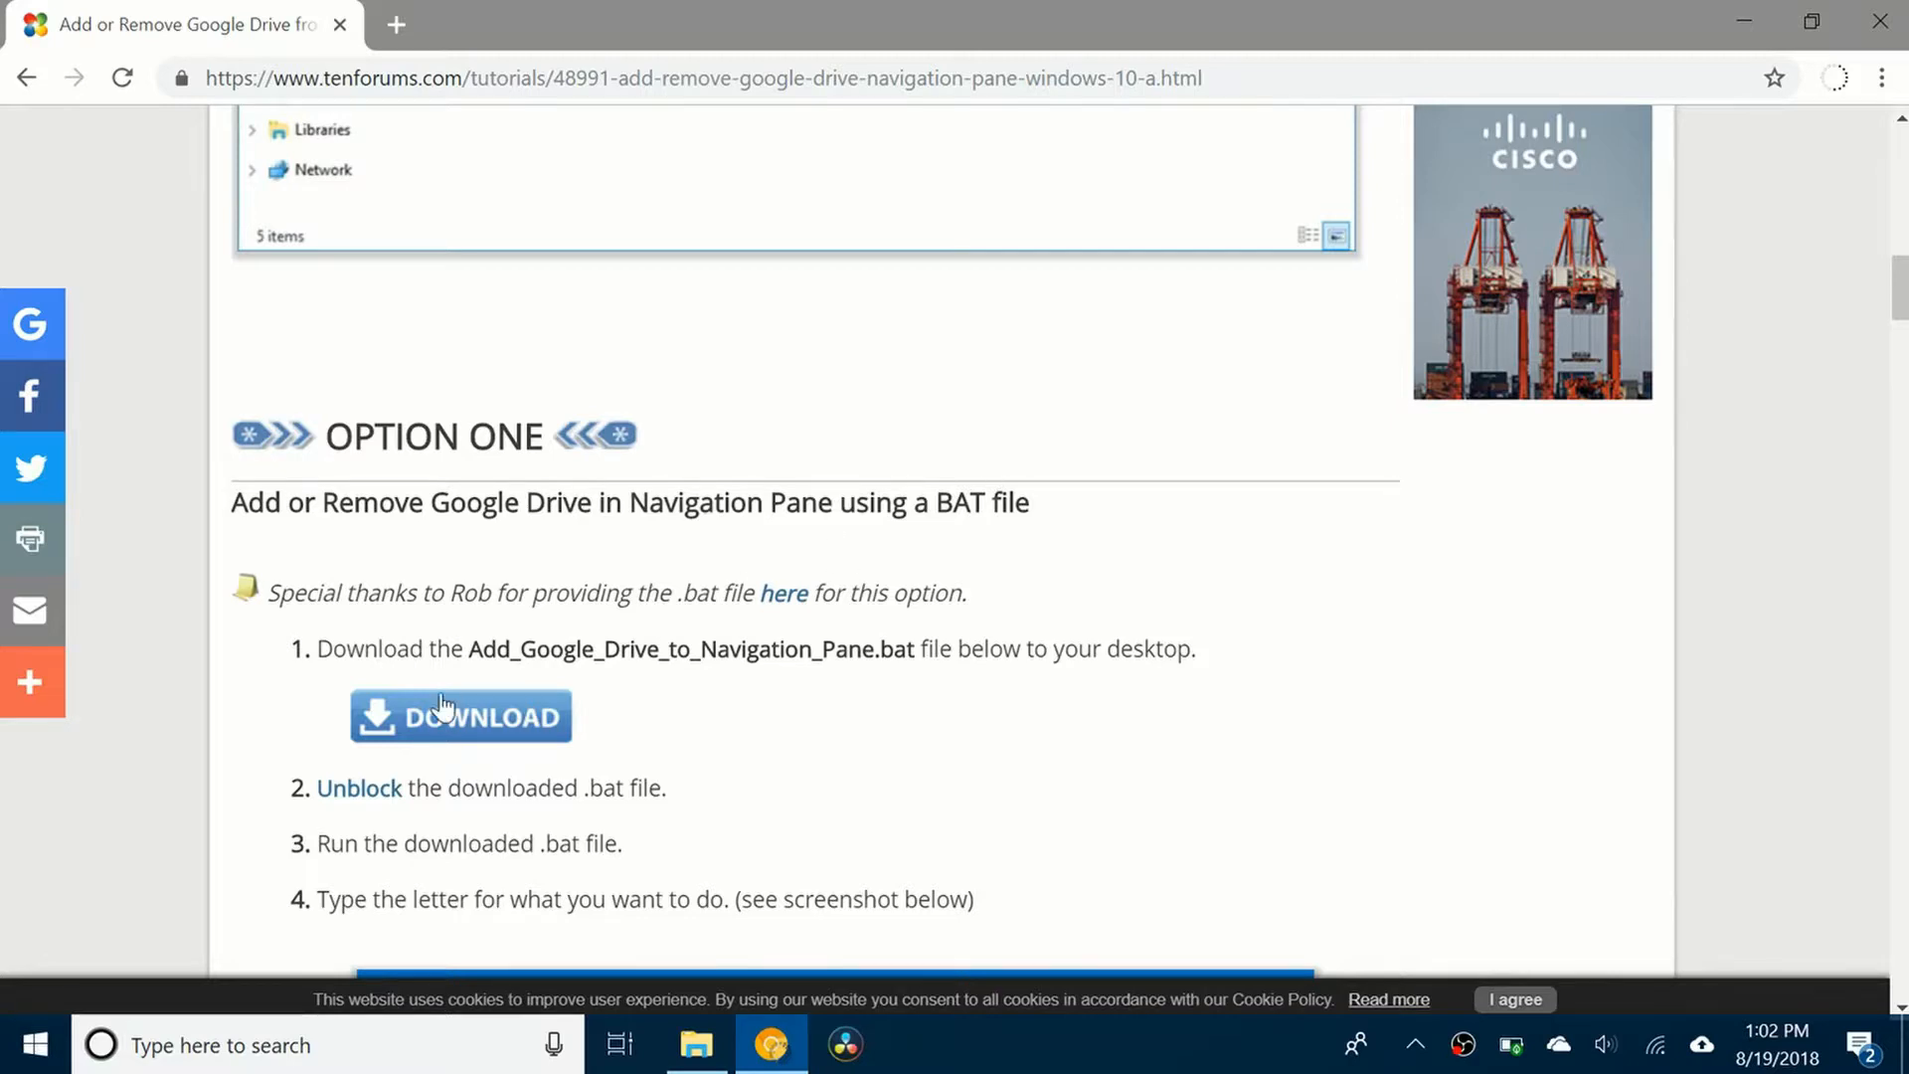
Download Add_Google_Drive_to_Navigation_Pane.bat from step 1 of the tutorial
{"action": "left_click", "coordinate": [459, 716]}
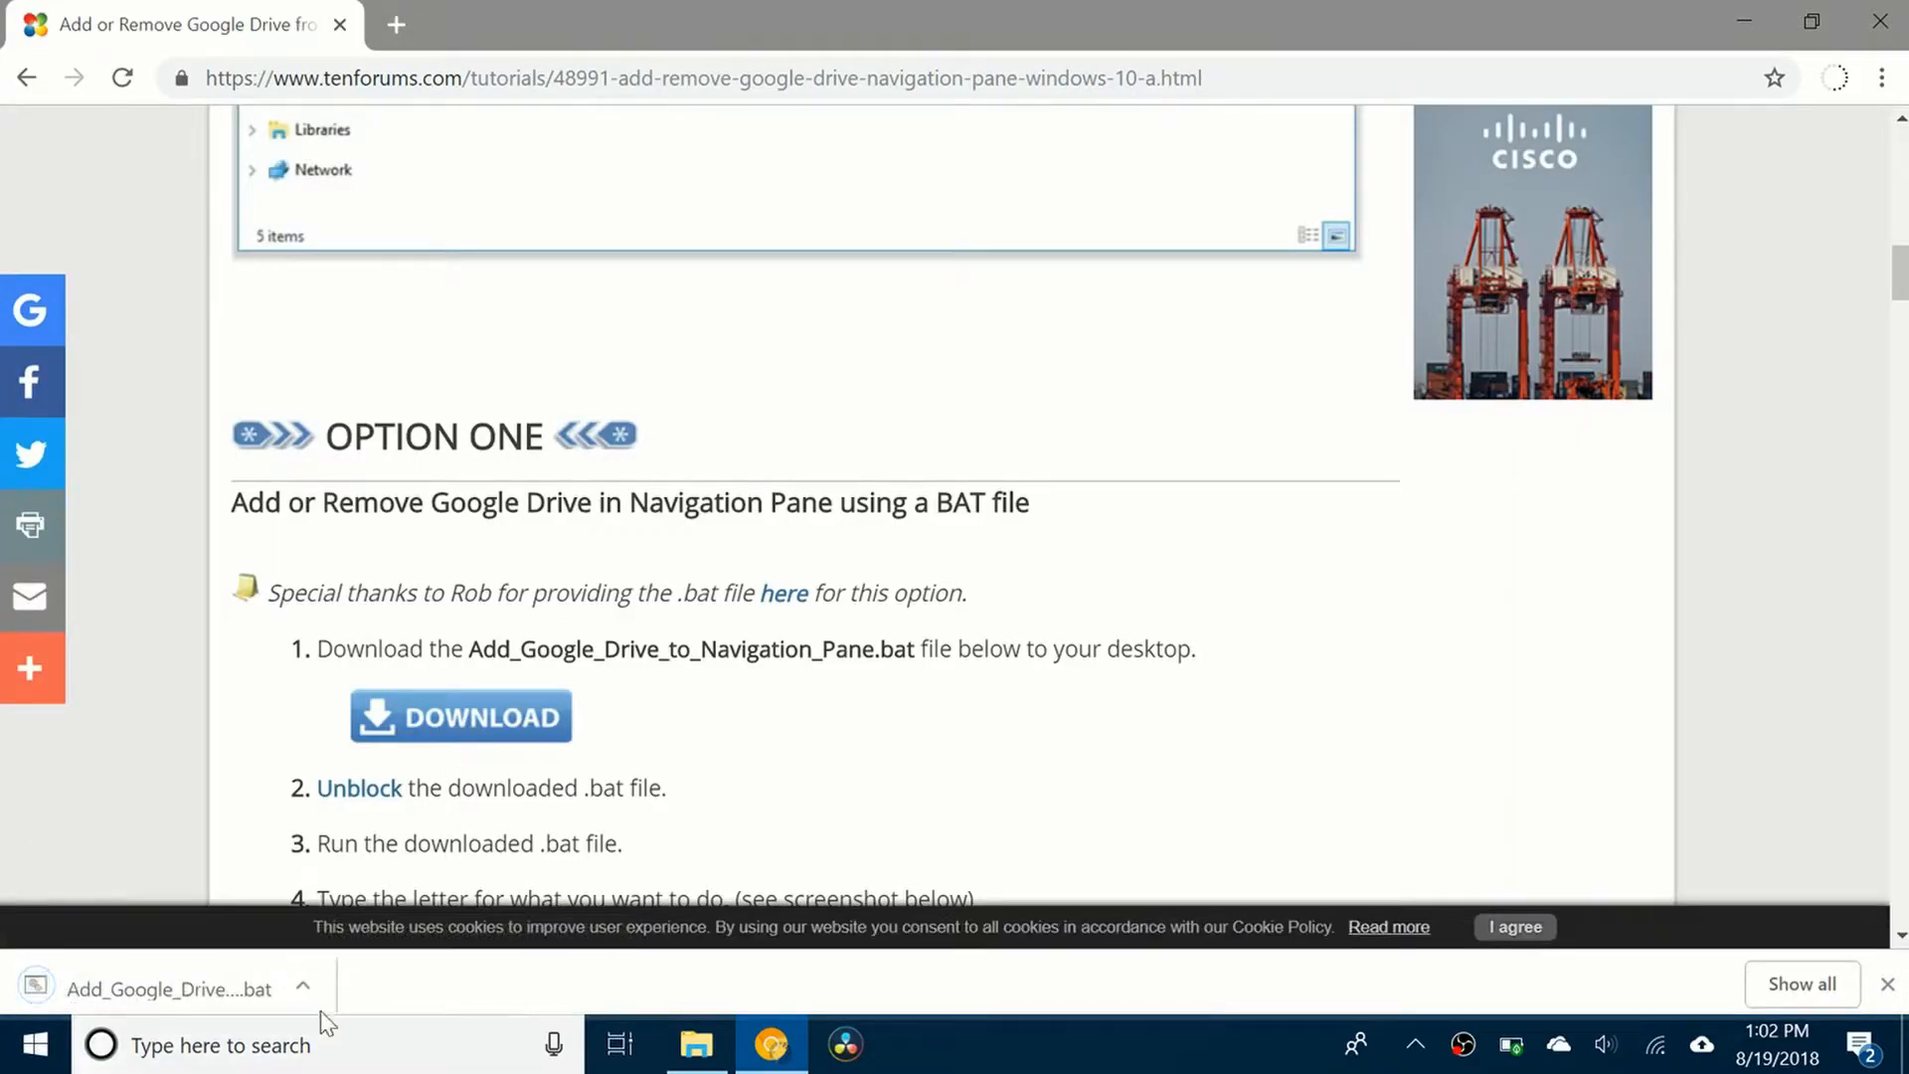
{"action": "mouse_move", "coordinate": [12, 961]}
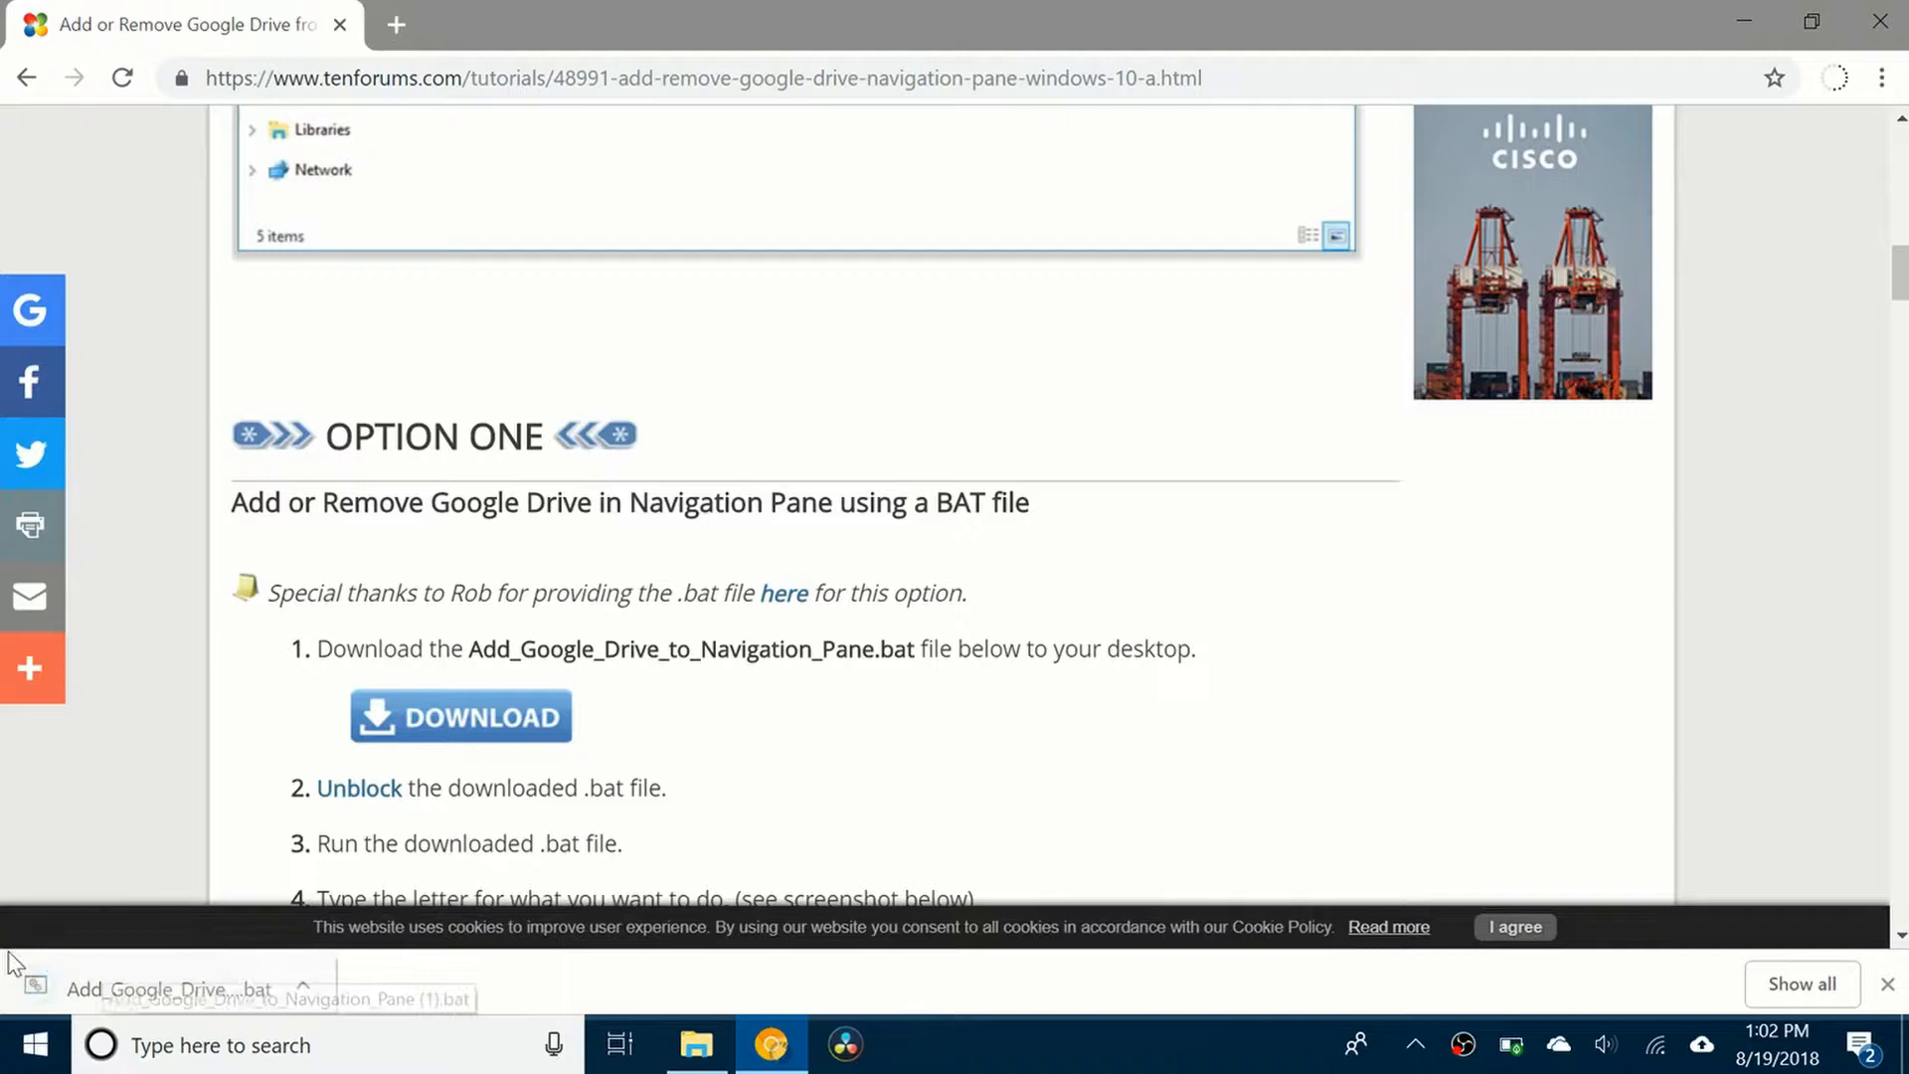
{"action": "scroll", "scroll_direction": "down", "scroll_amount": 3}
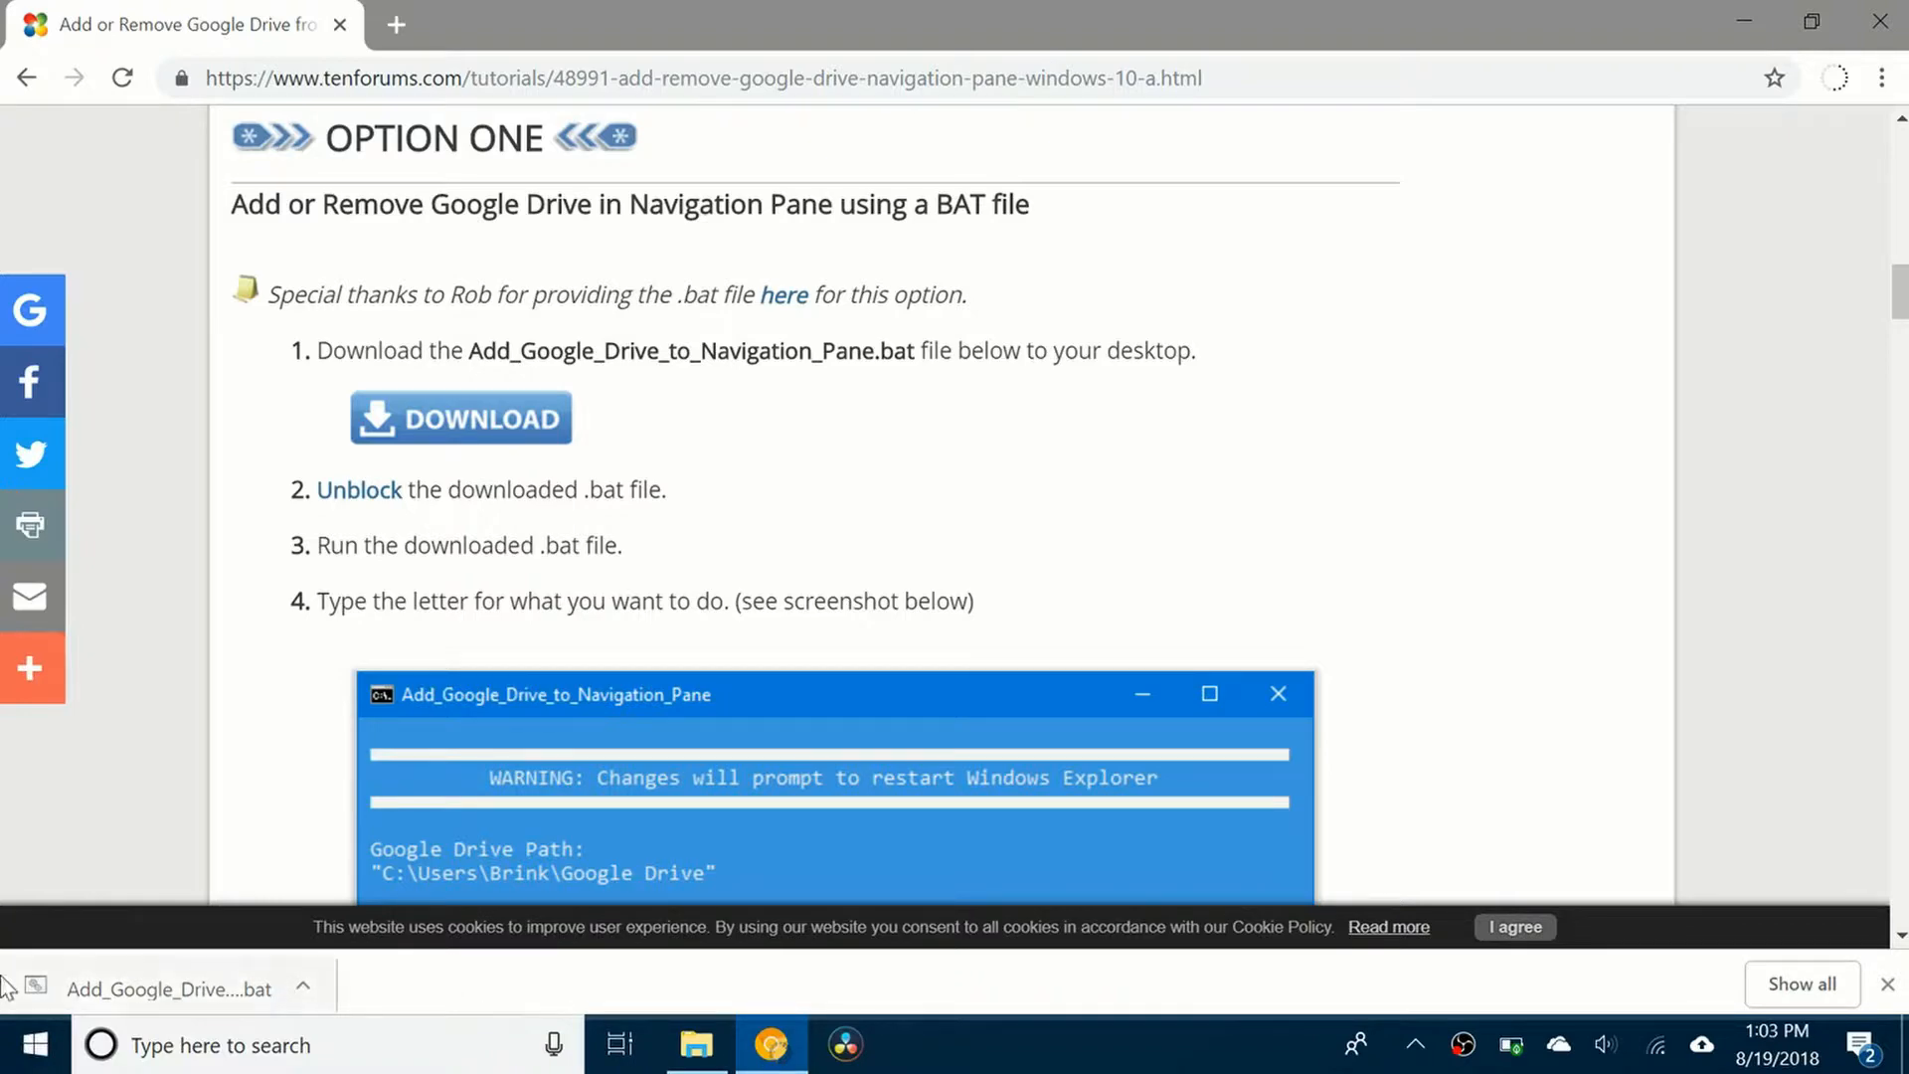
Run the downloaded .bat and enter A to add Google Drive to the navigation pane
{"action": "left_click", "coordinate": [164, 988]}
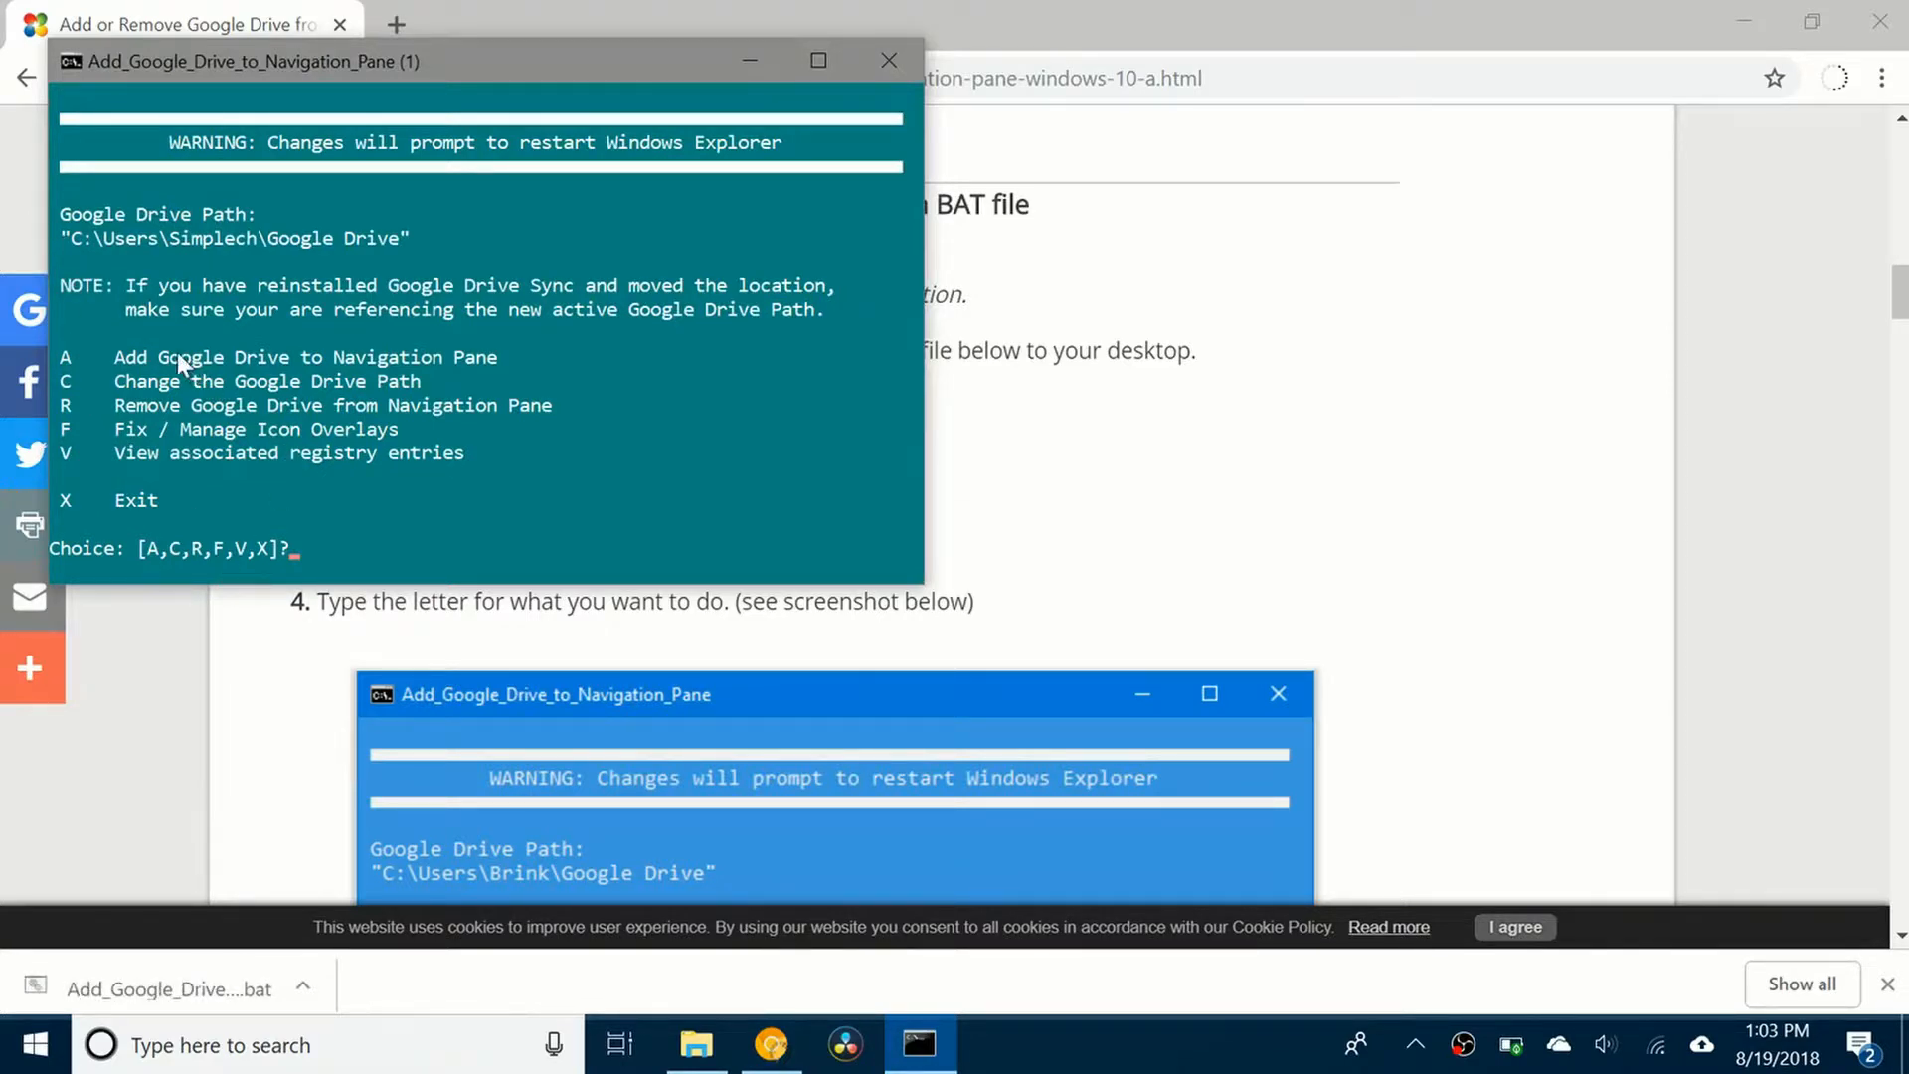
{"action": "type", "text": "A"}
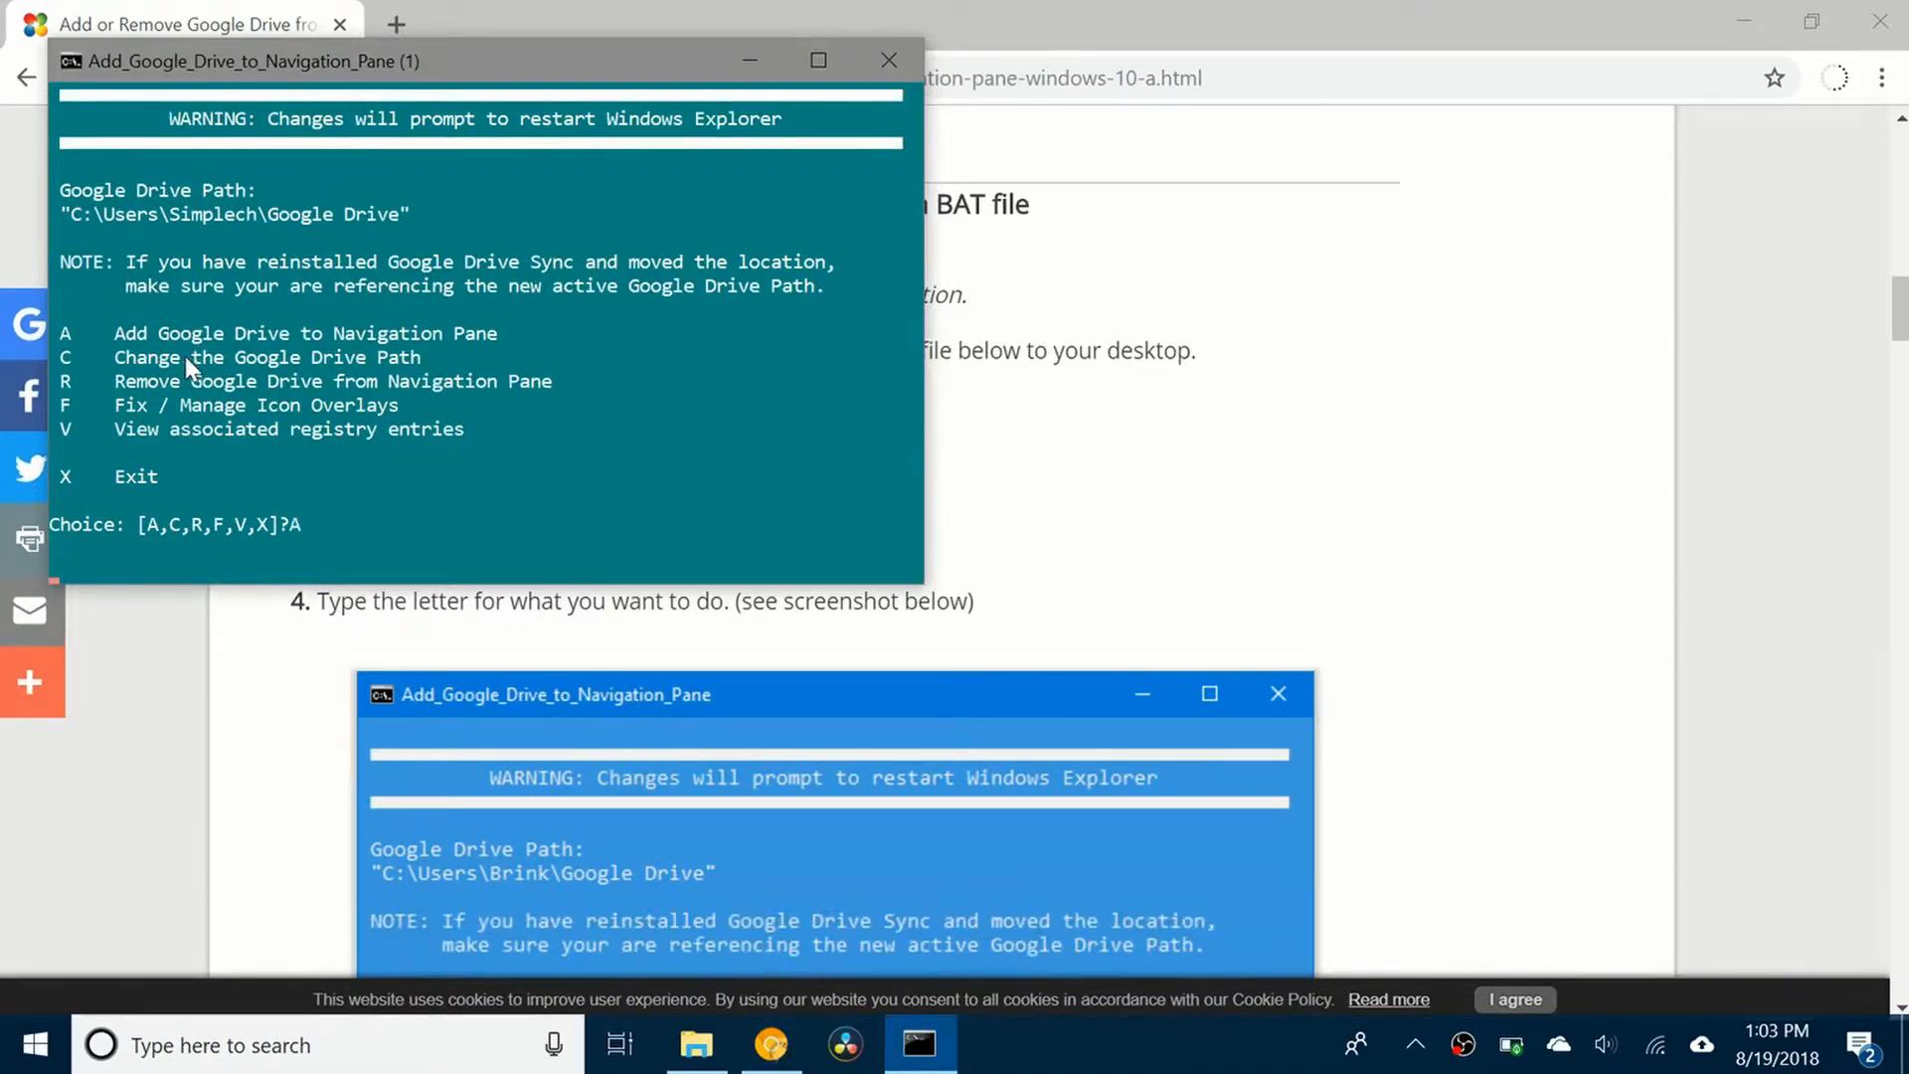
{"action": "key", "text": "enter"}
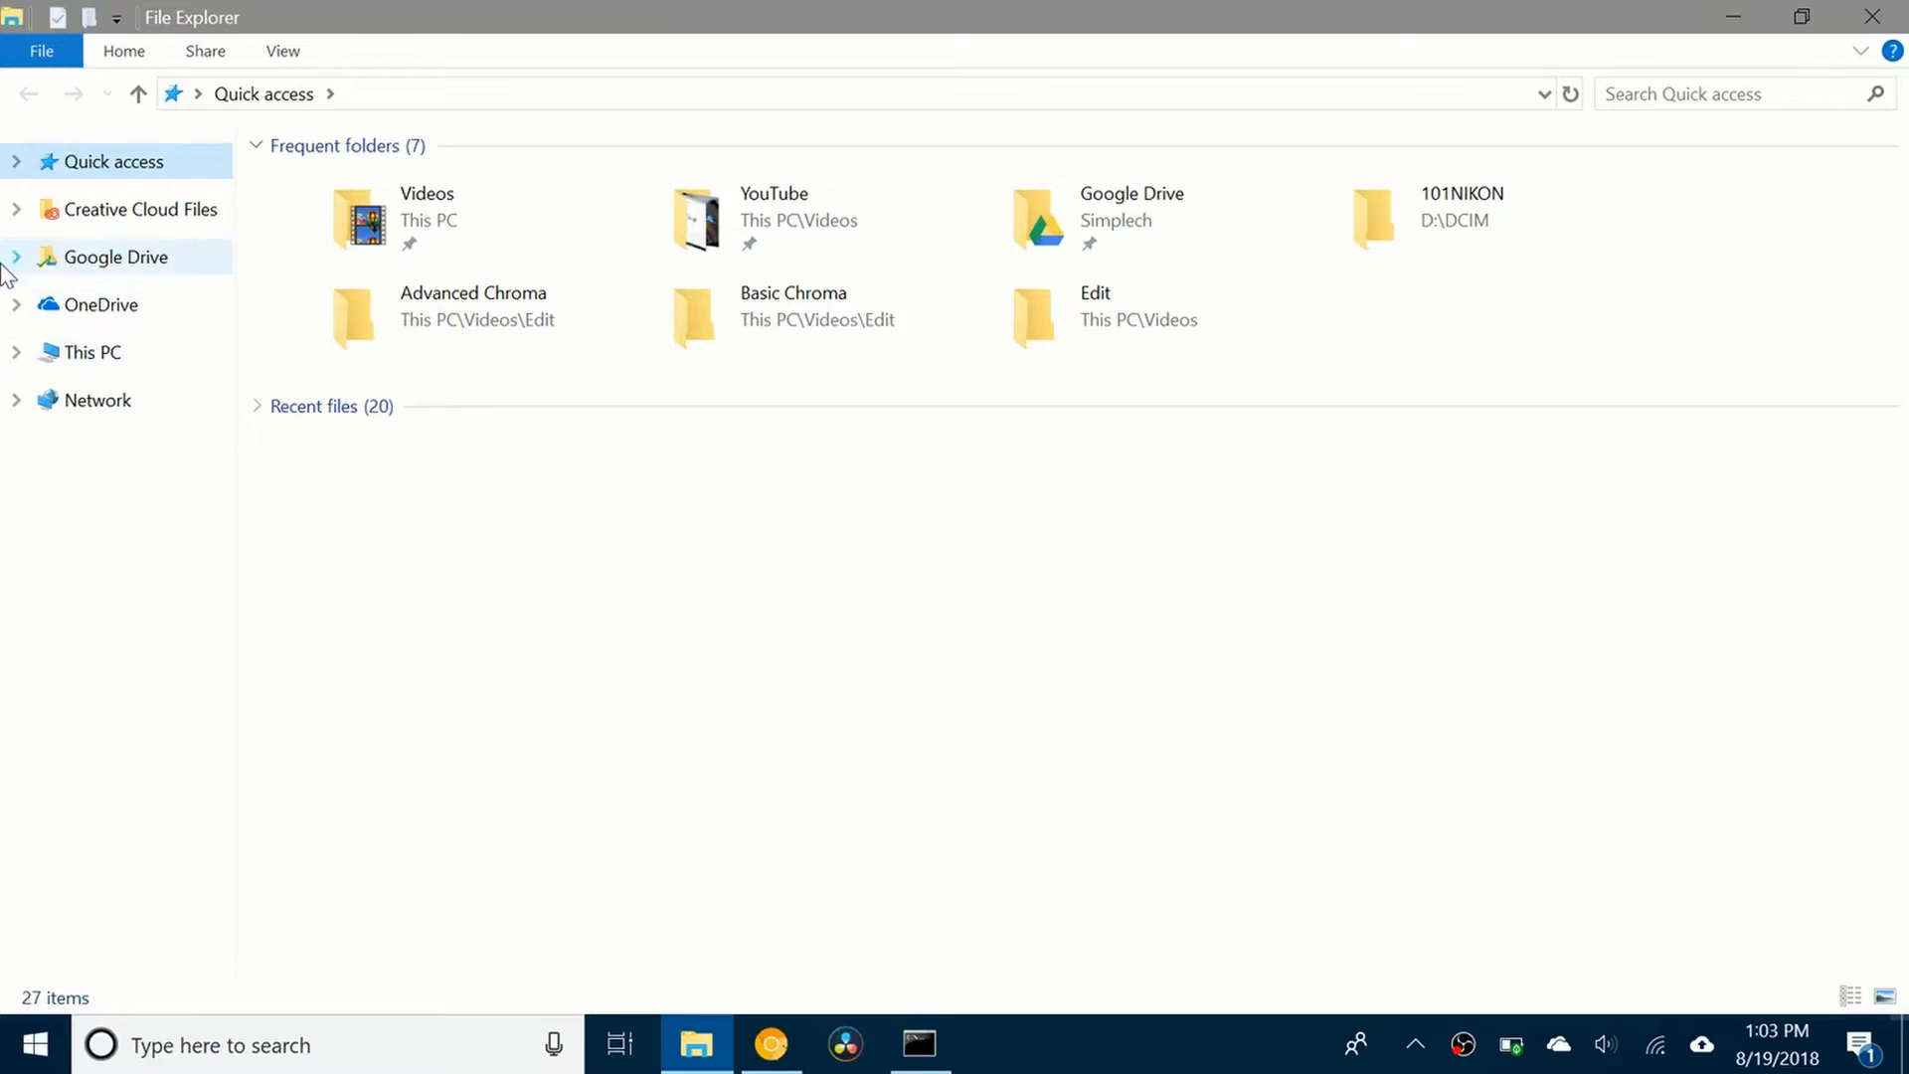
Expand and open the Google Drive section, then close the Command Prompt window
{"action": "left_click", "coordinate": [17, 256]}
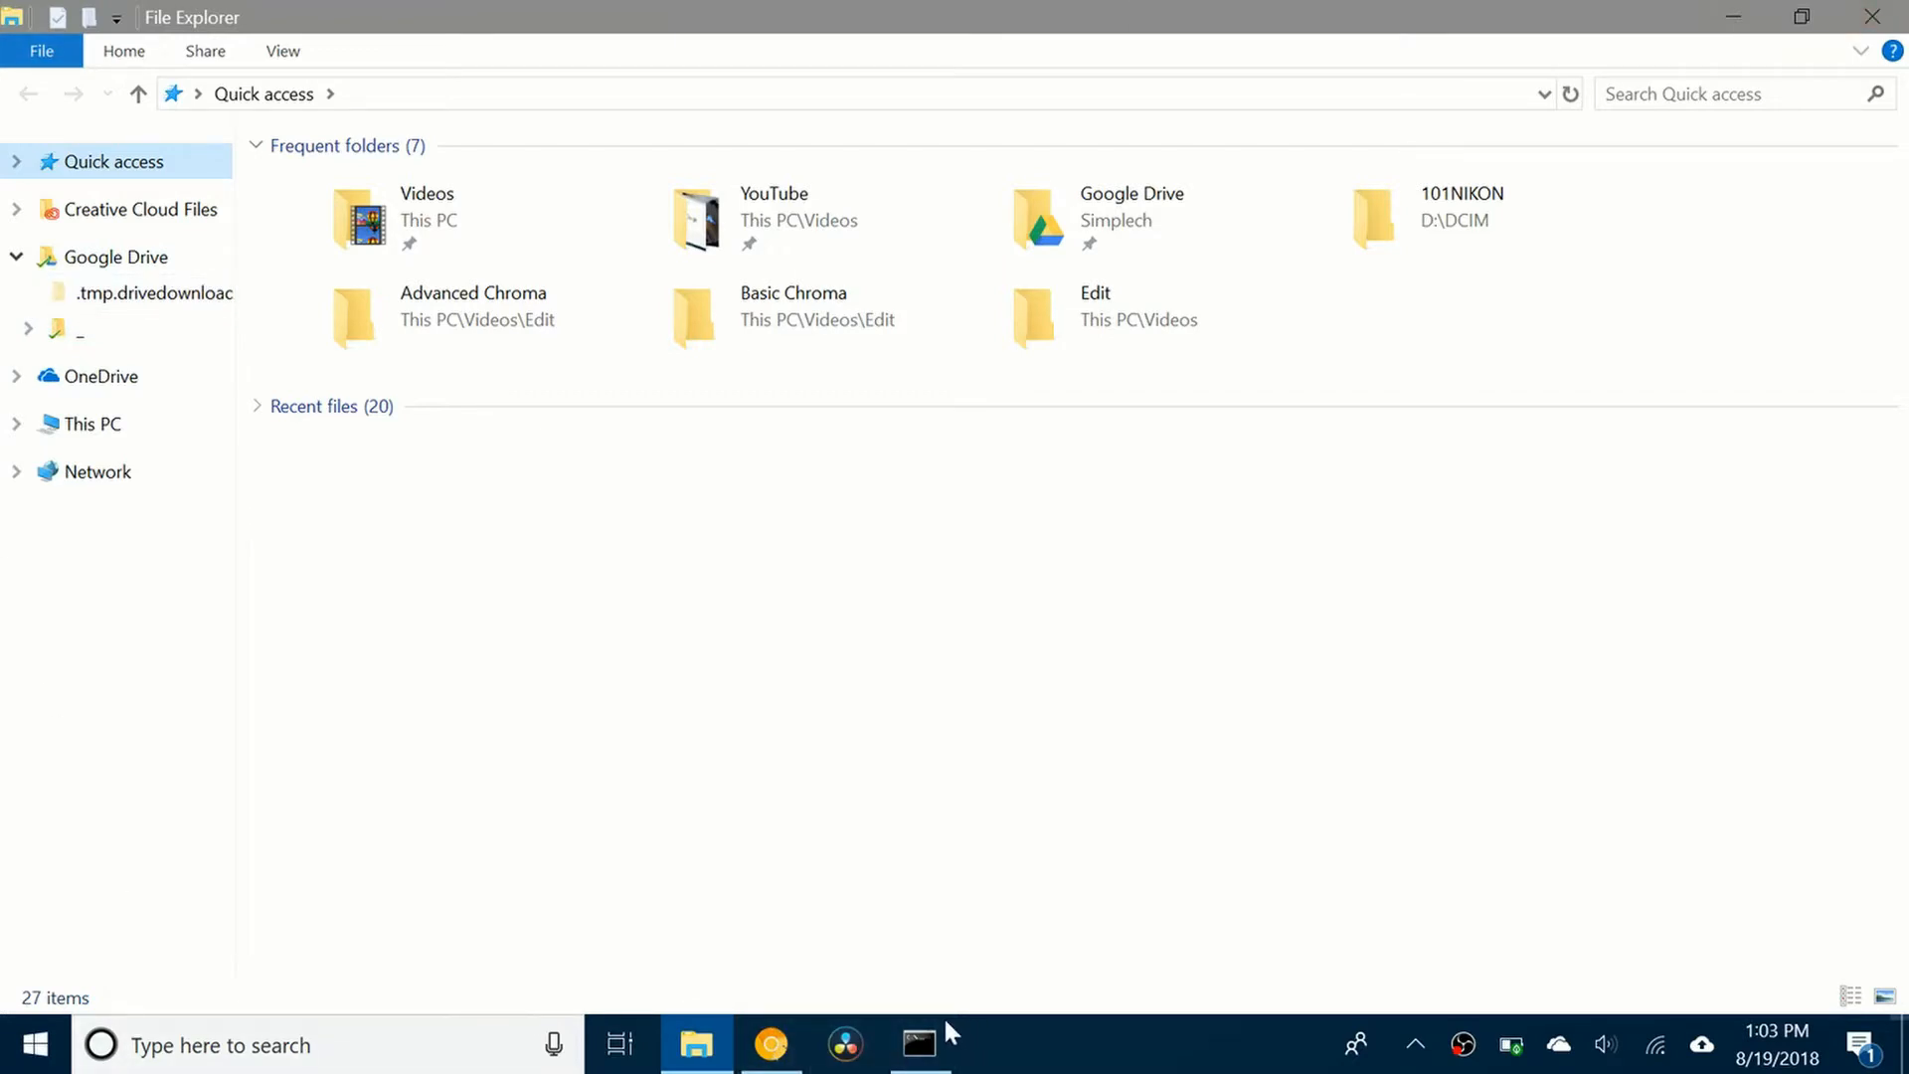
{"action": "left_click", "coordinate": [918, 1045]}
{"action": "type", "text": "X"}
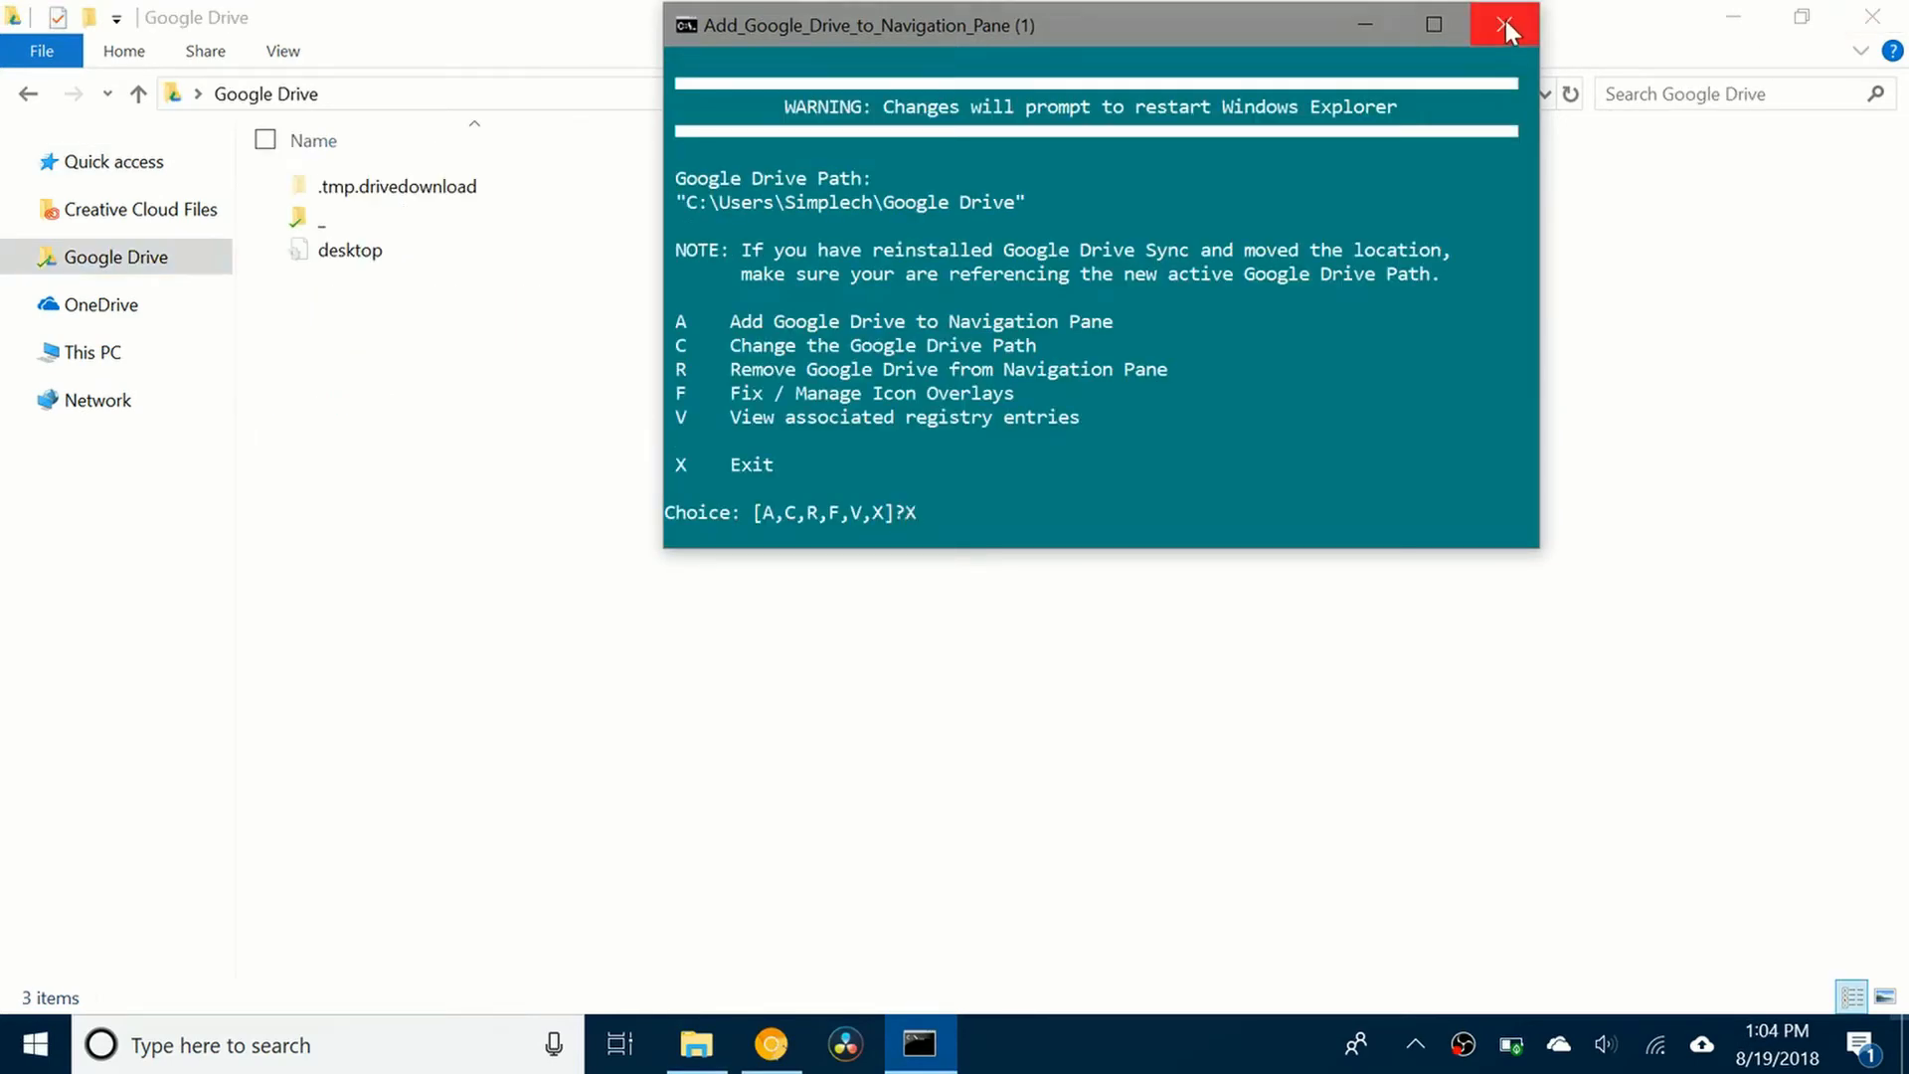
{"action": "left_click", "coordinate": [1508, 24]}
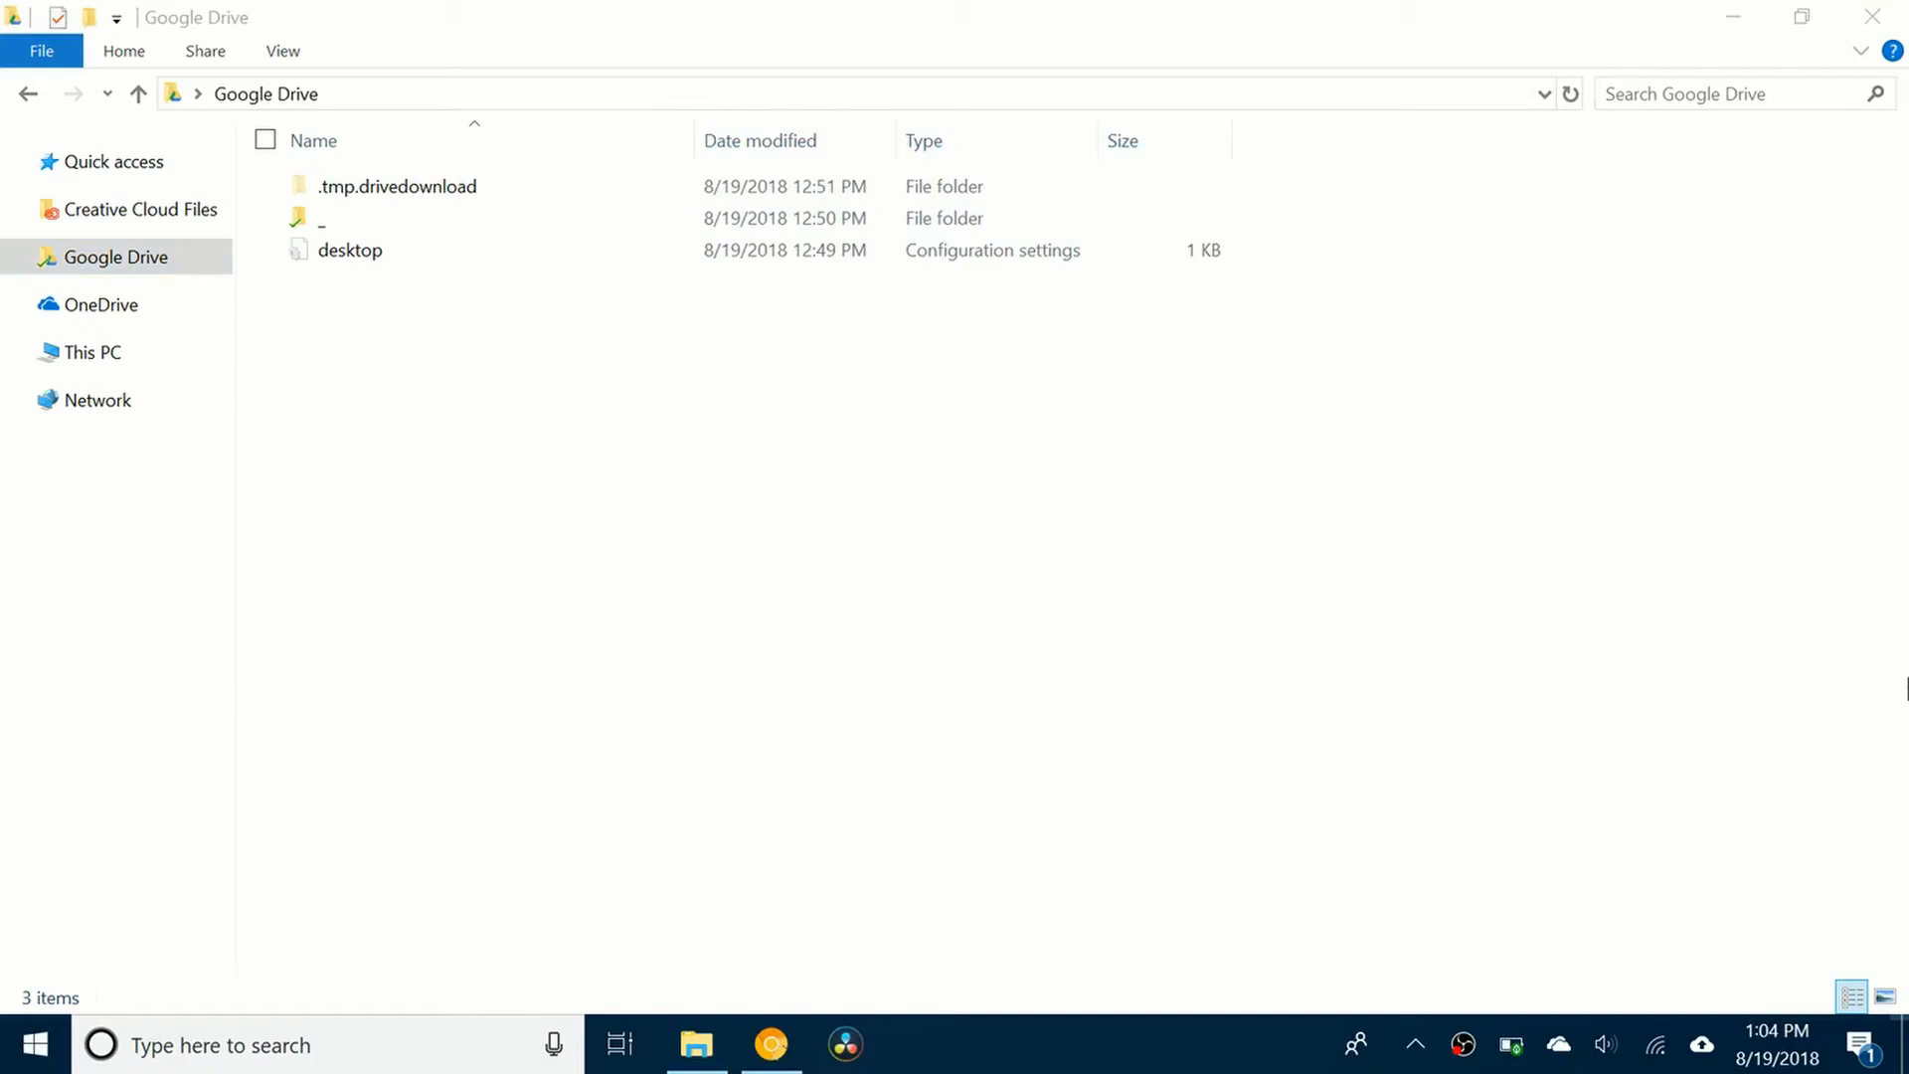